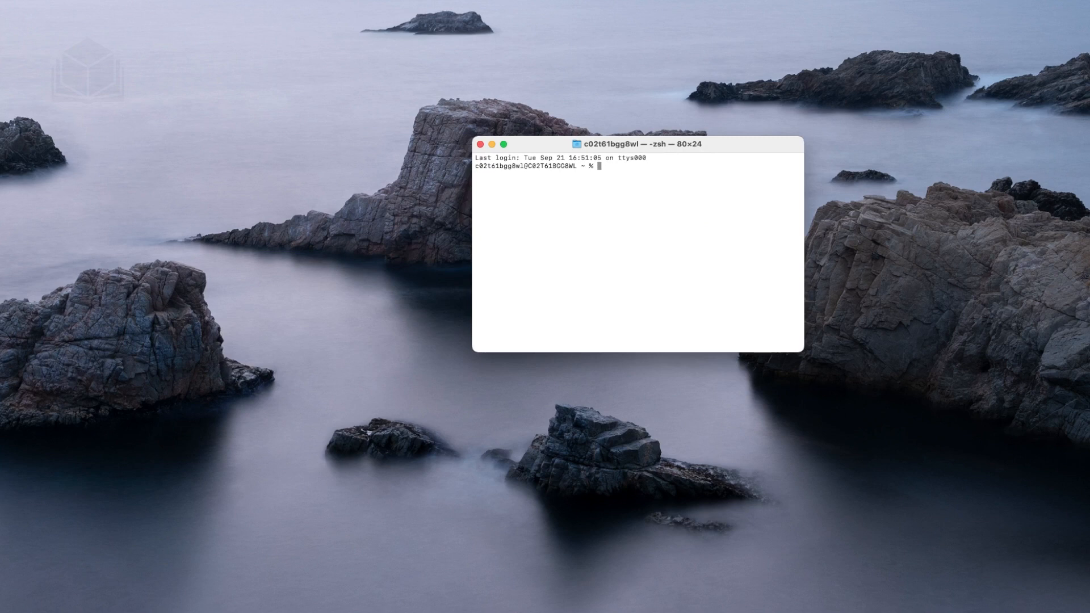
# Step: Change into the liferay-dxp-7.4.12-ep3/tomcat-9.0.43/bin directory with cd
pyautogui.write('cd')
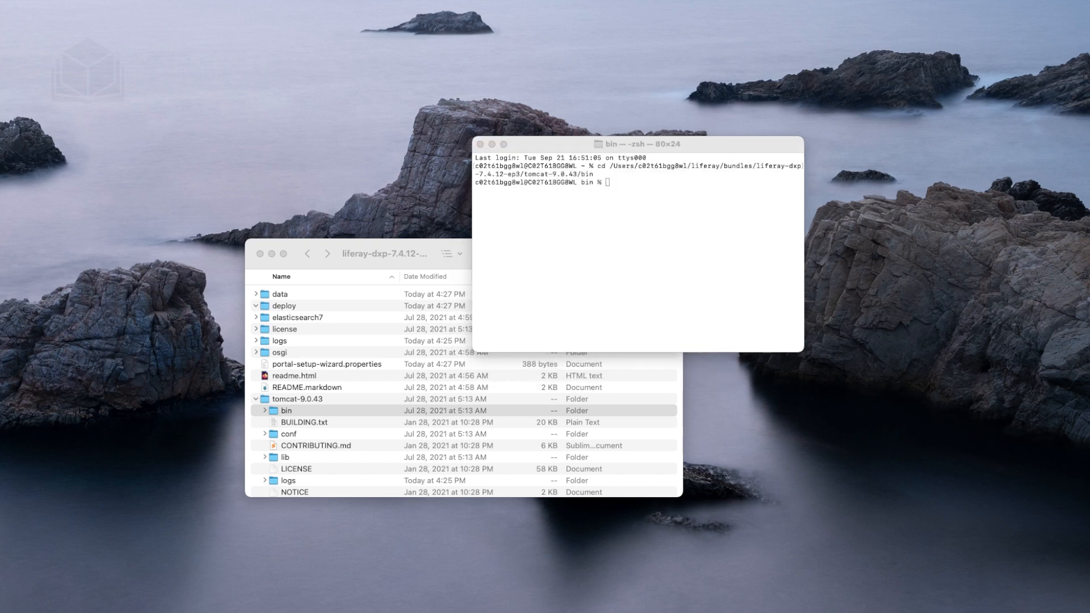
# Step: Start the Liferay server by running ./catalina.sh run from the bin folder
pyautogui.click(632, 144)
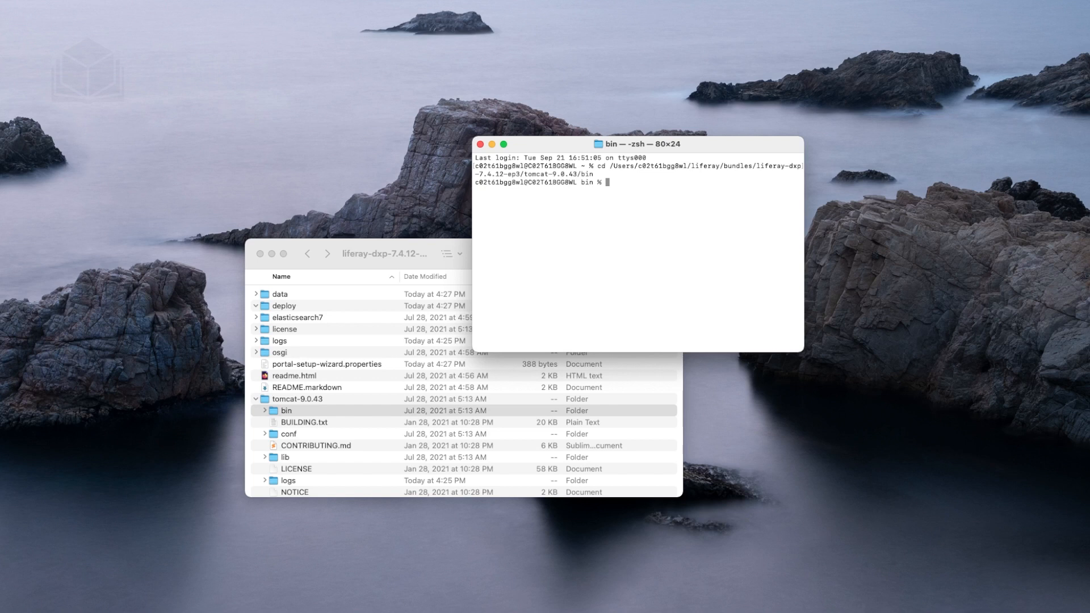
pyautogui.write('./catalin')
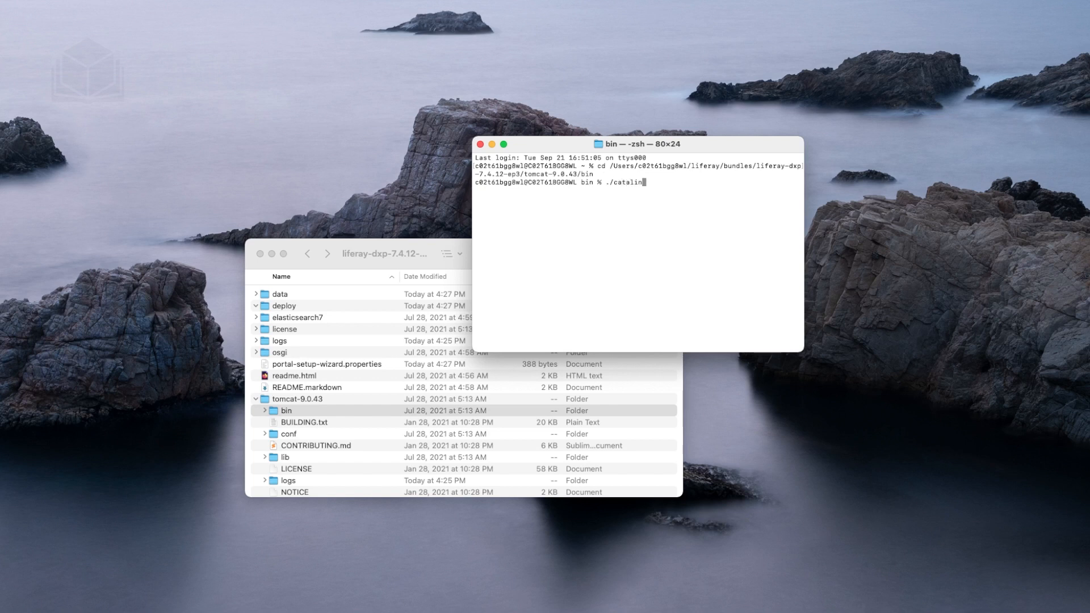
pyautogui.press('Return')
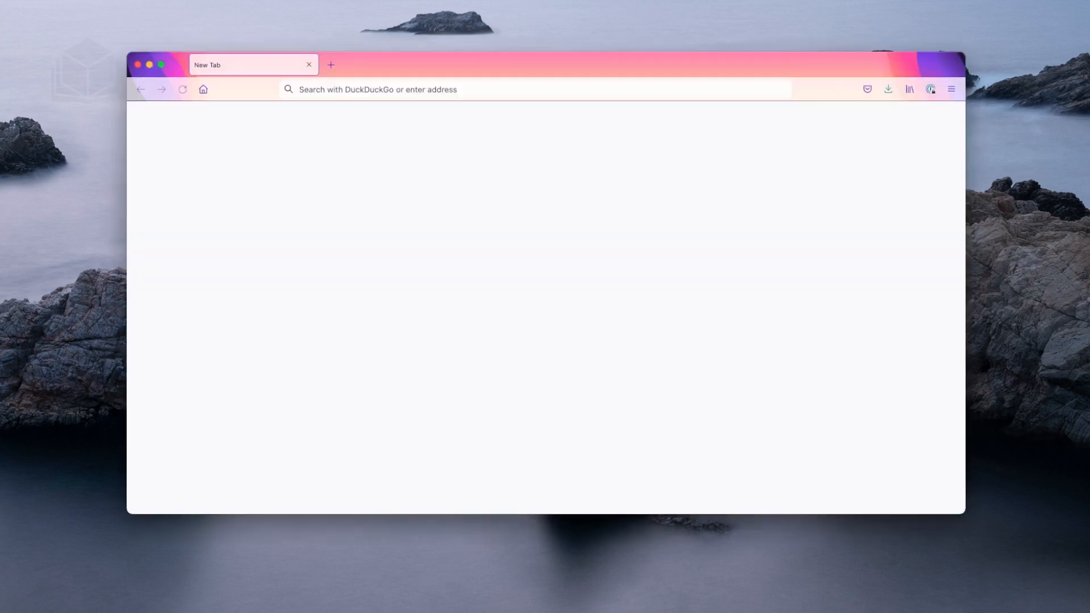
# Step: Load localhost:8080 in the Firefox tab to reach the running portal
pyautogui.write('localhost:8080')
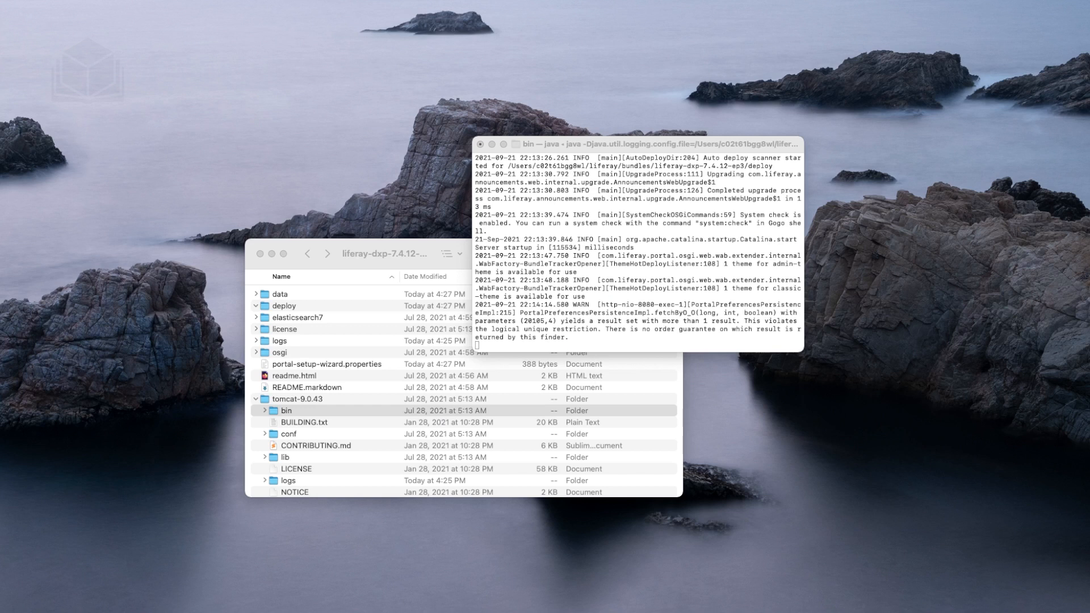
# Step: Stop the running Liferay server with Ctrl+C, returning to the shell prompt
pyautogui.click(639, 145)
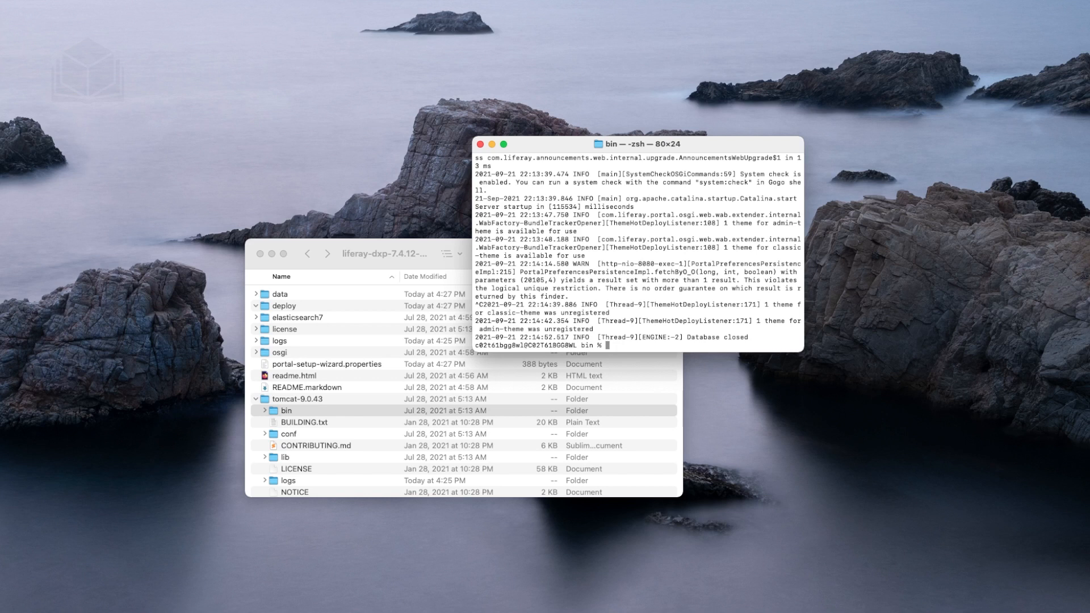
# Step: Type ./catalina.sh at the prompt as the restart command, without running it
pyautogui.write('./')
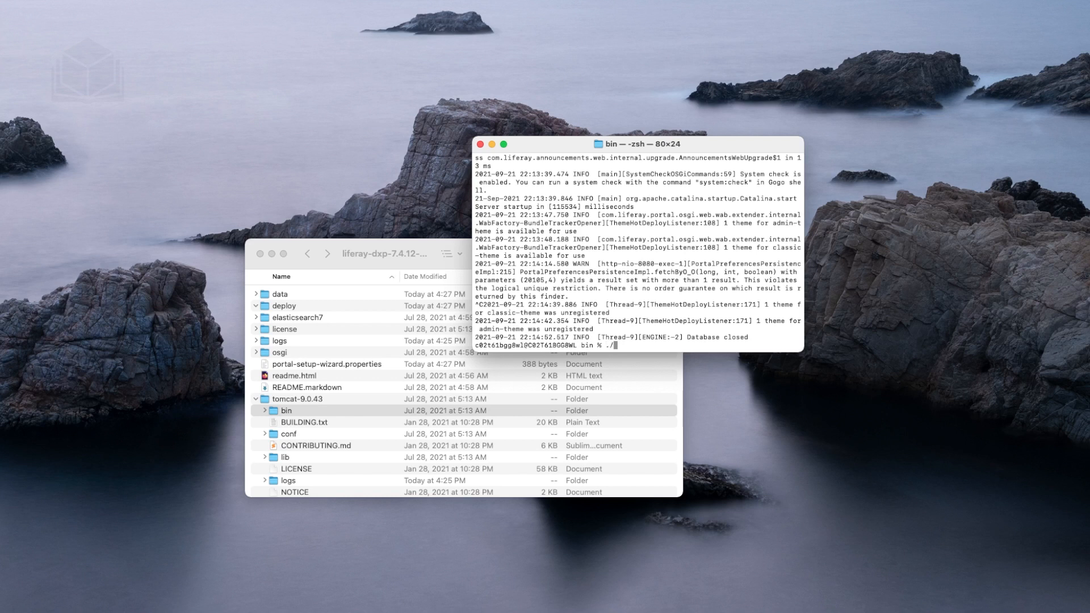
pyautogui.write('catalina.sh')
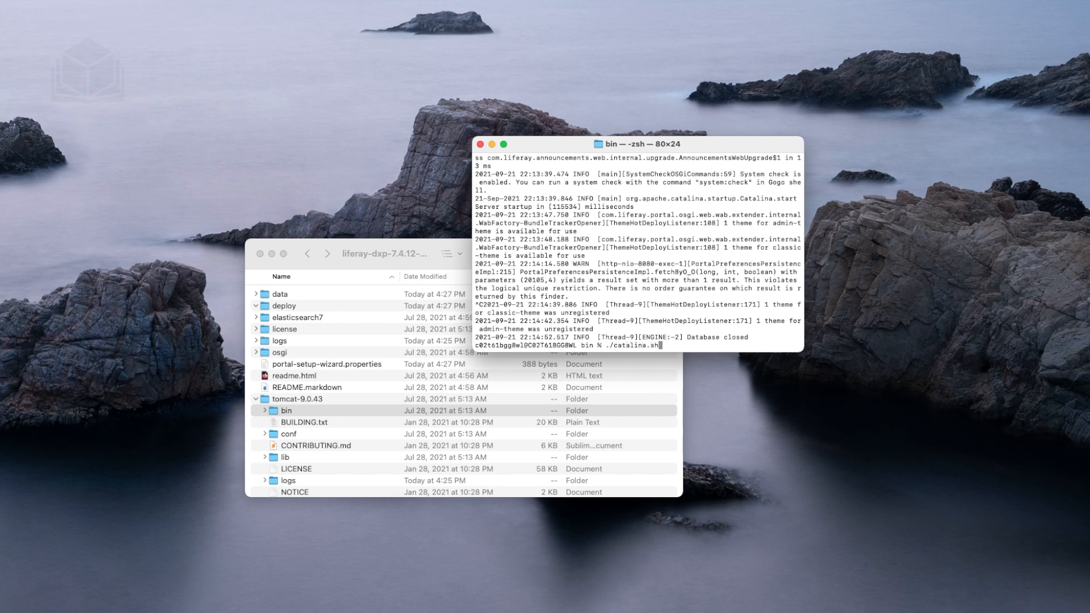